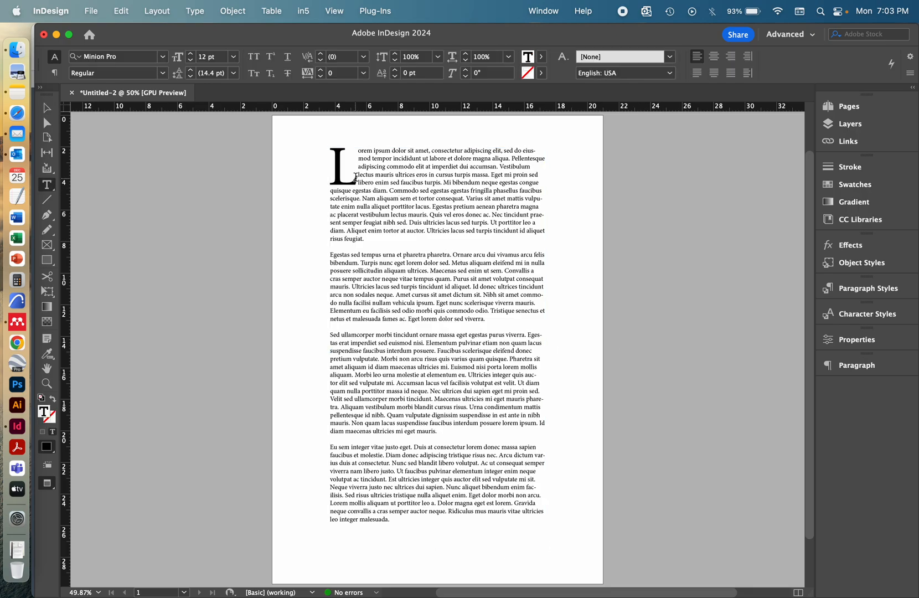
Cycle through the Essentials Classic and Essentials workspaces, then return to the Advanced workspace.
left_click(357, 57)
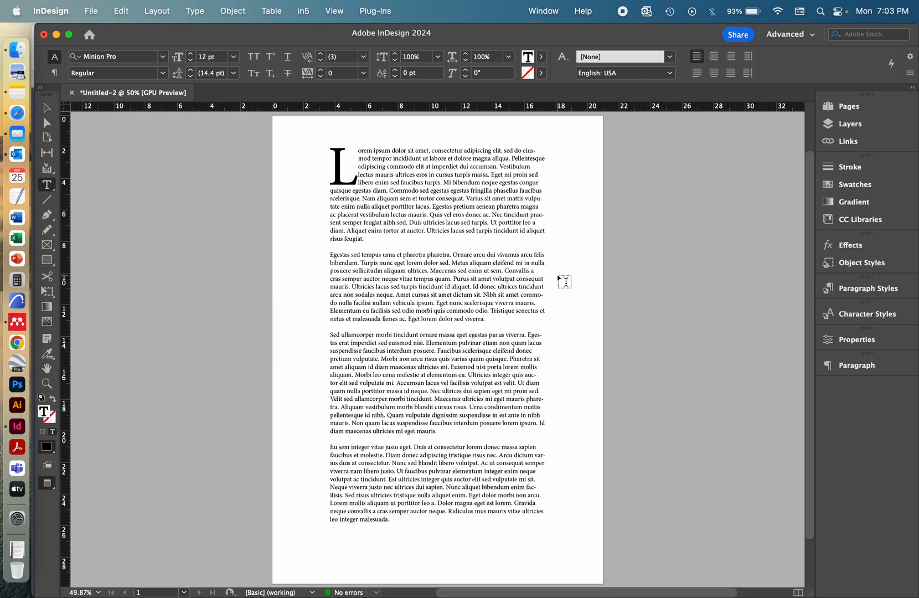
mouse_move(816, 350)
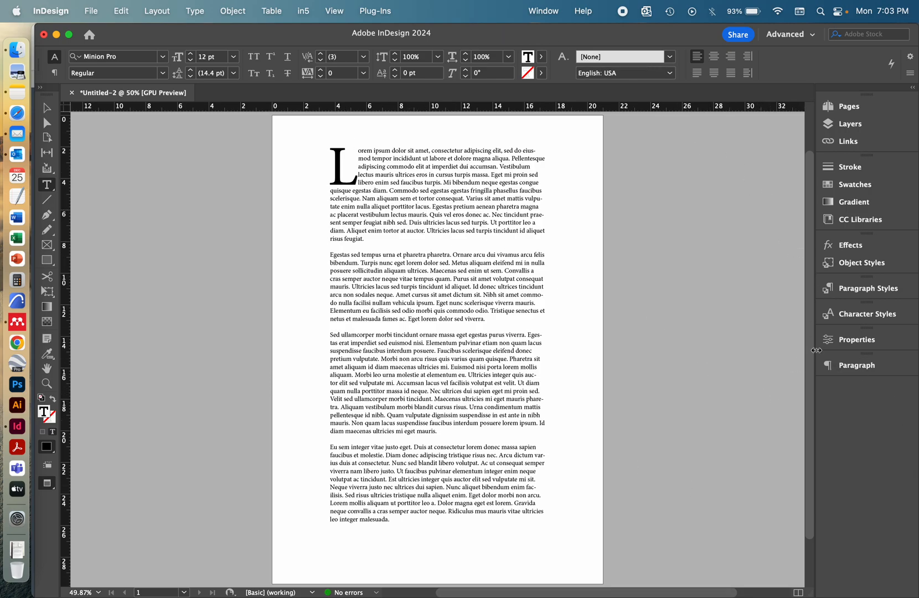
mouse_move(527, 187)
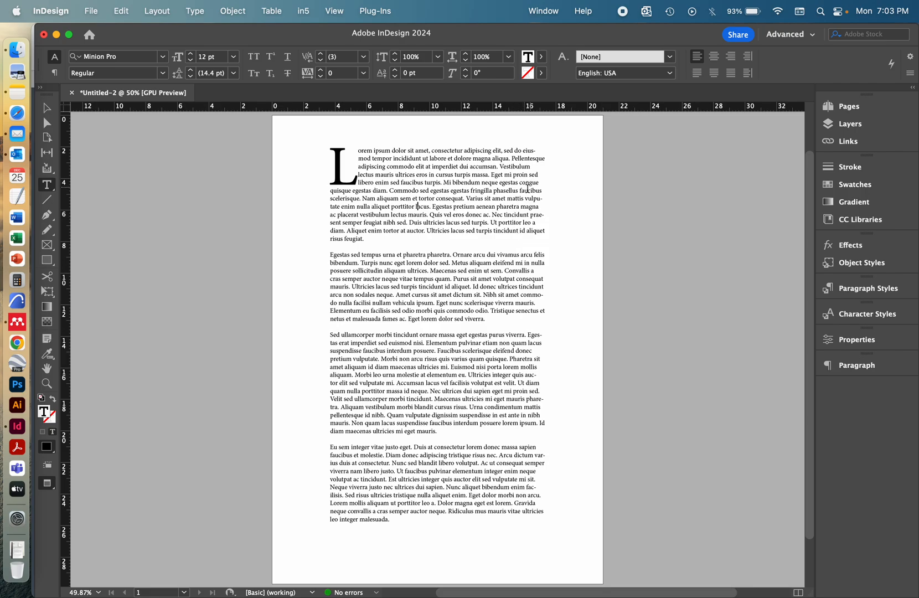
left_click(543, 11)
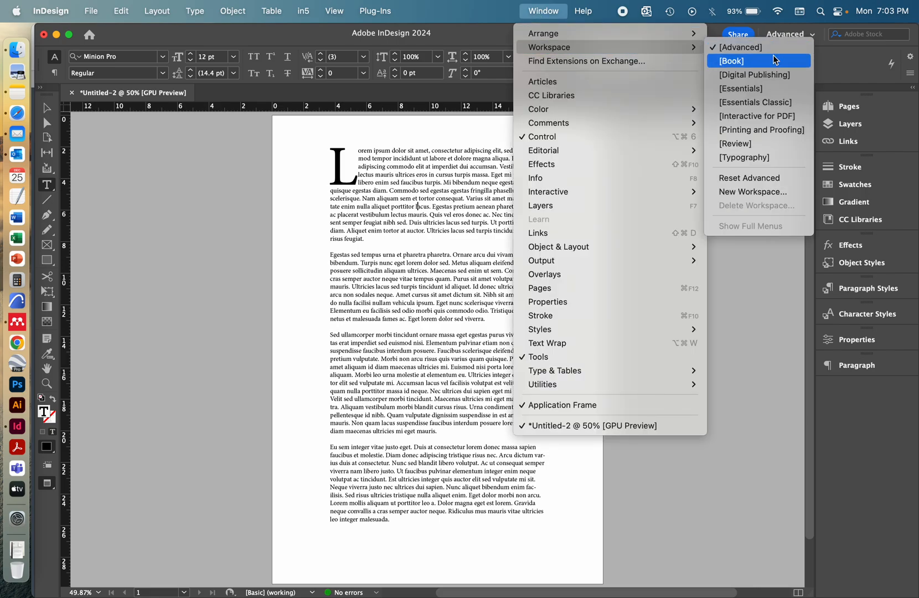
mouse_move(758, 102)
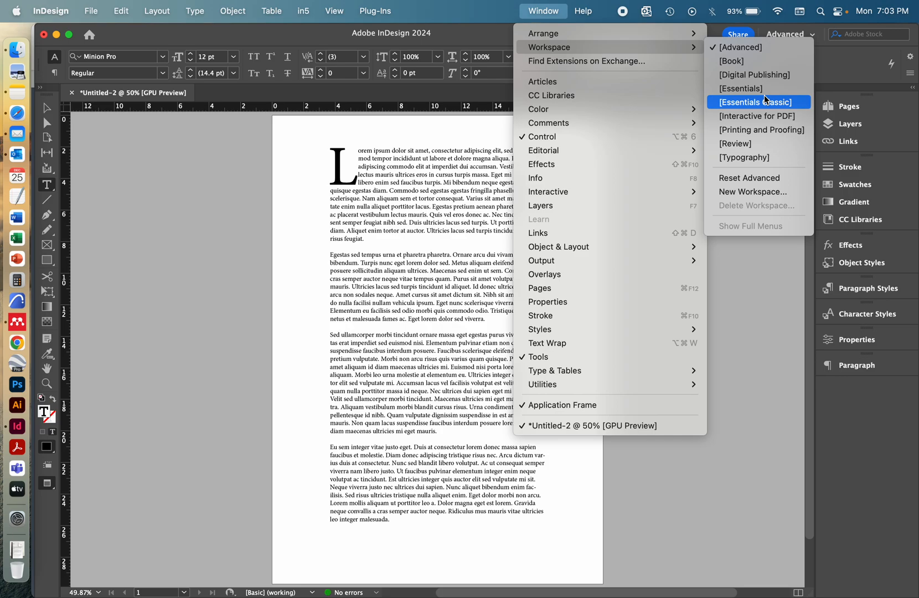
mouse_move(740, 87)
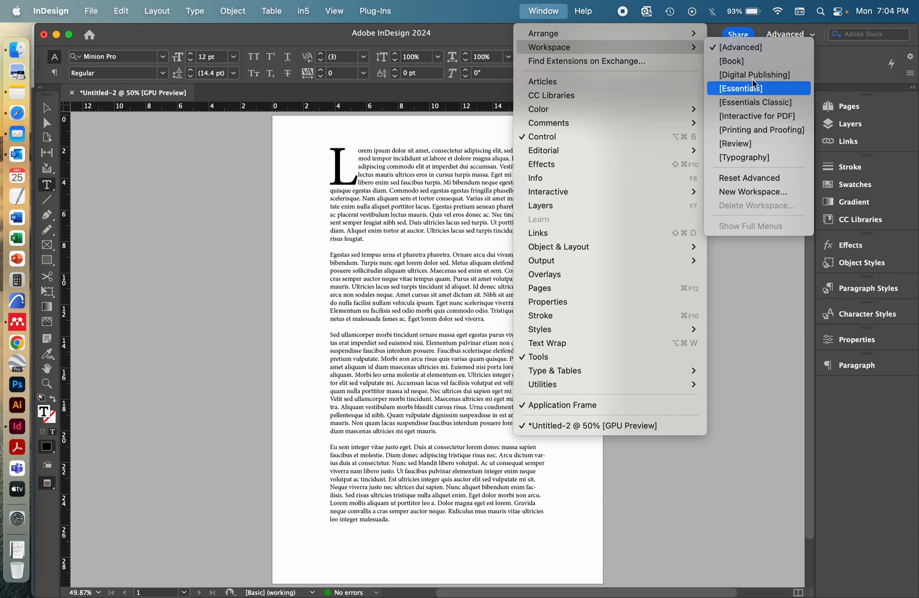
mouse_move(757, 102)
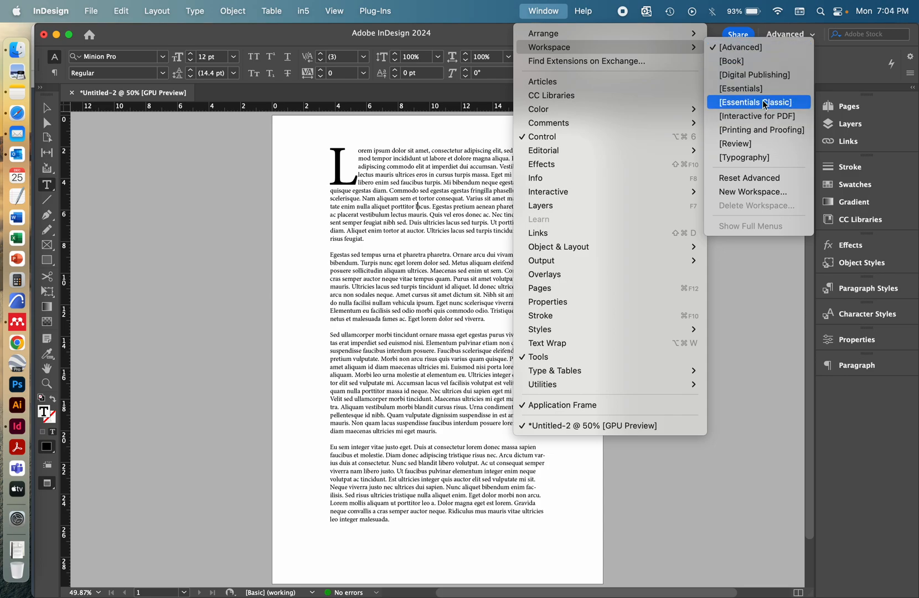
left_click(759, 102)
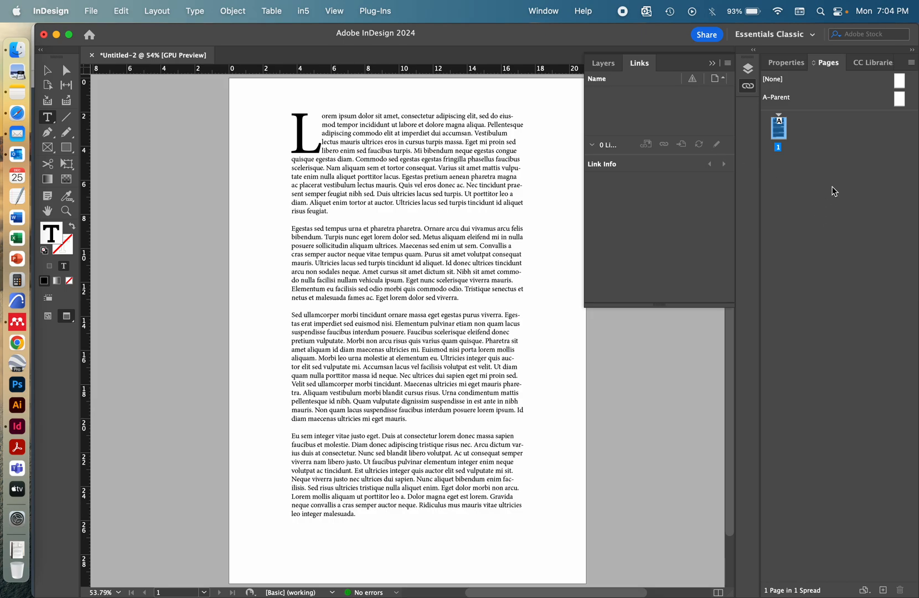
left_click(543, 11)
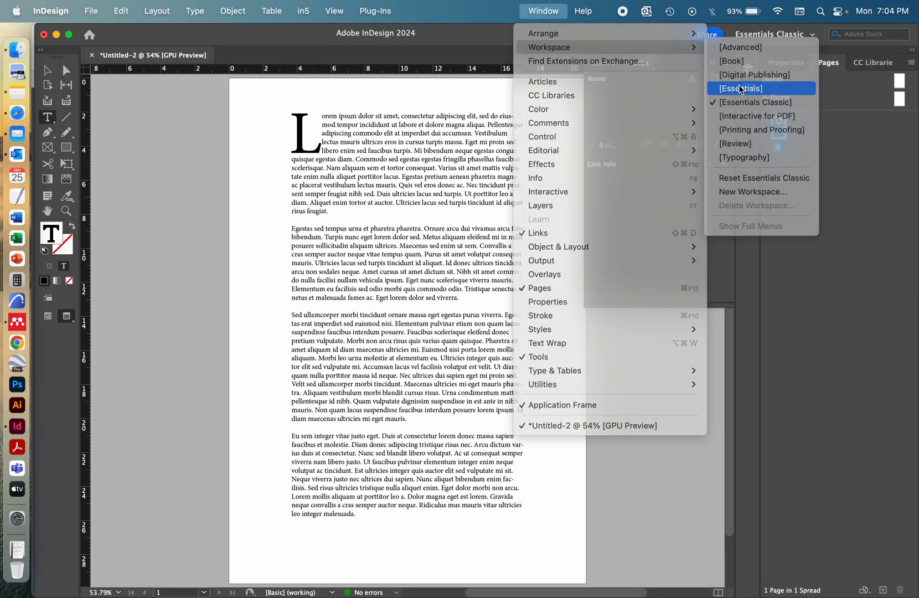
left_click(741, 88)
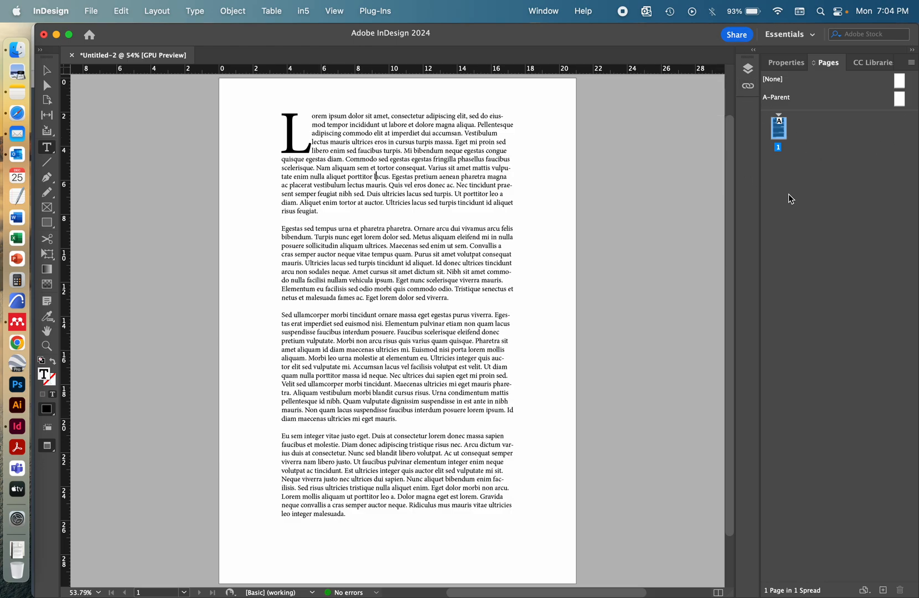
mouse_move(615, 23)
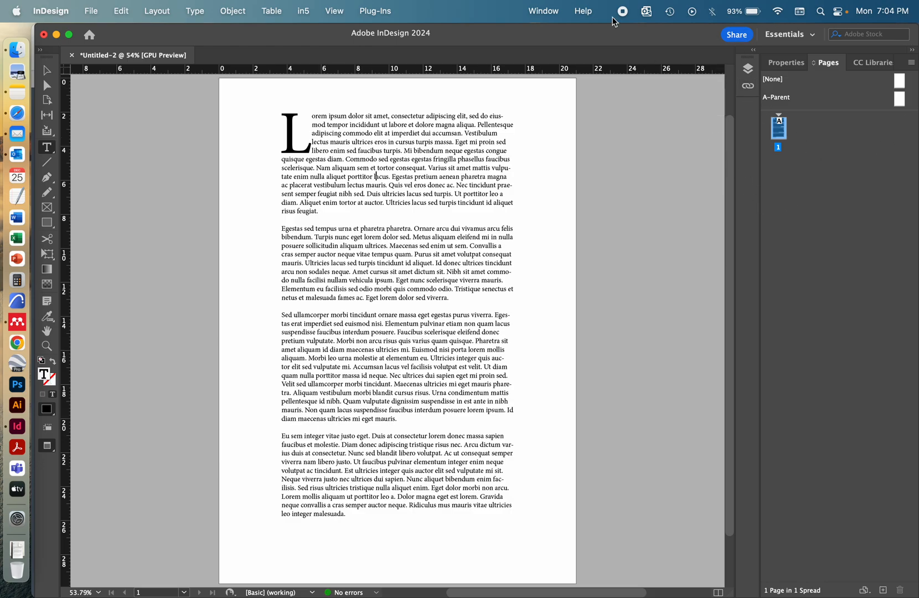
left_click(543, 11)
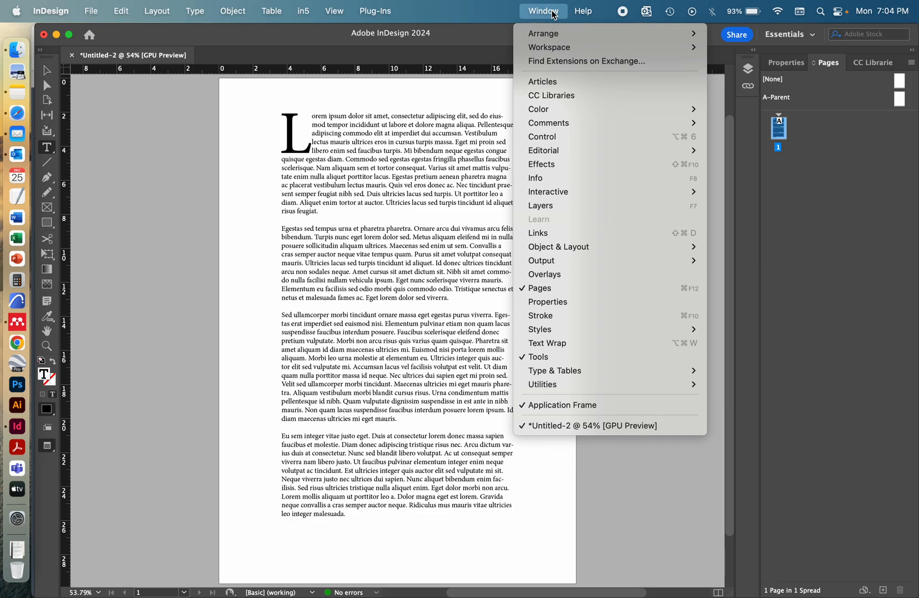
mouse_move(548, 46)
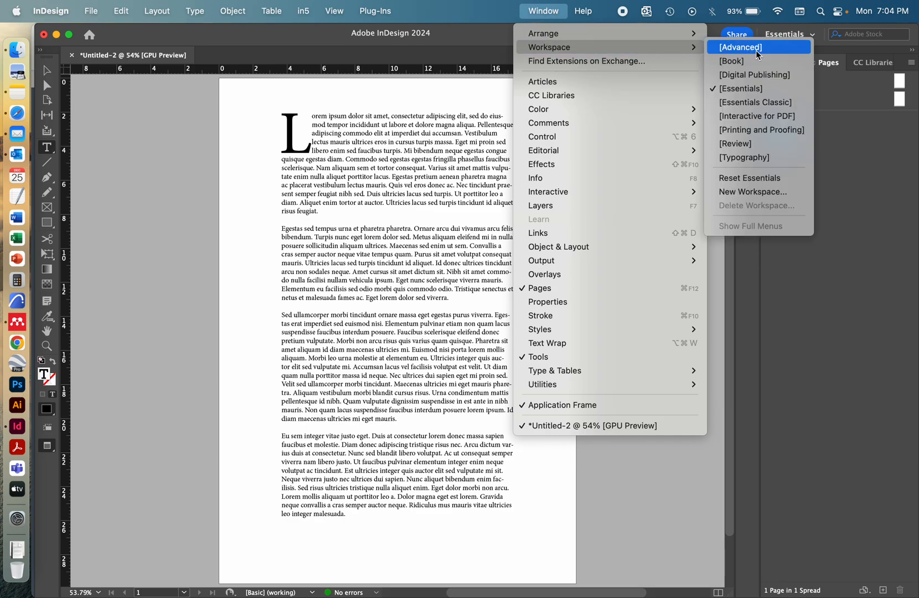
left_click(741, 46)
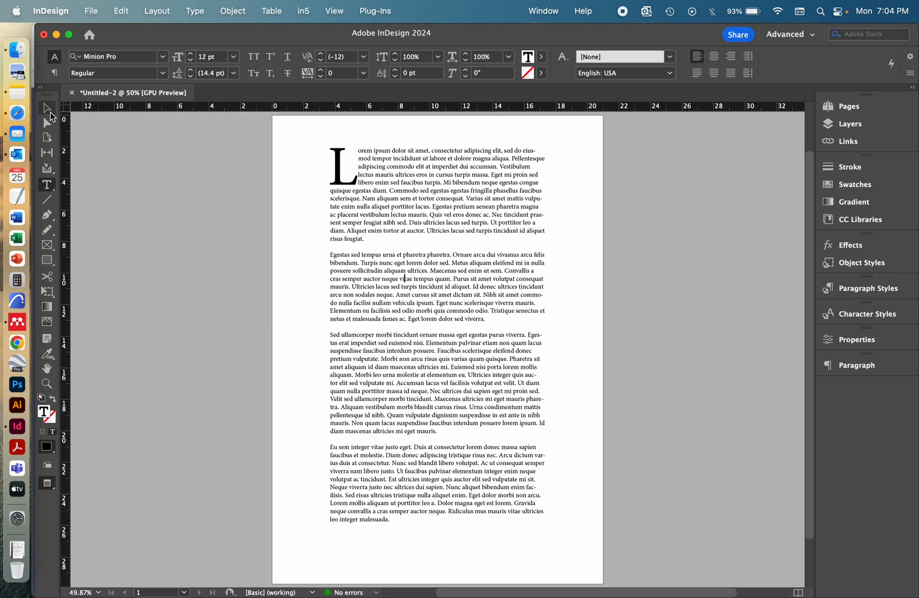
Select the lorem ipsum frame and shorten it to about 23.68 cm, just below the last line.
left_click(46, 108)
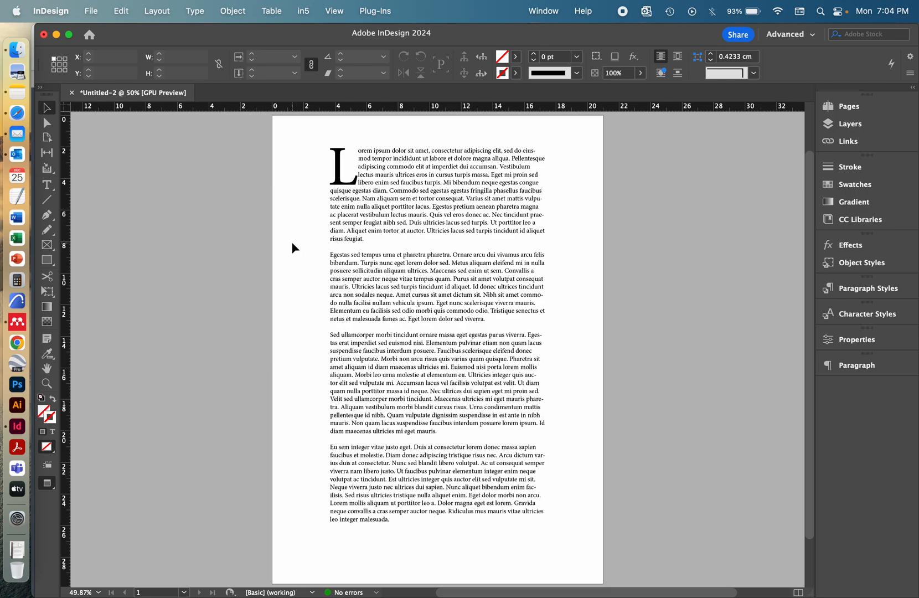
left_click(393, 287)
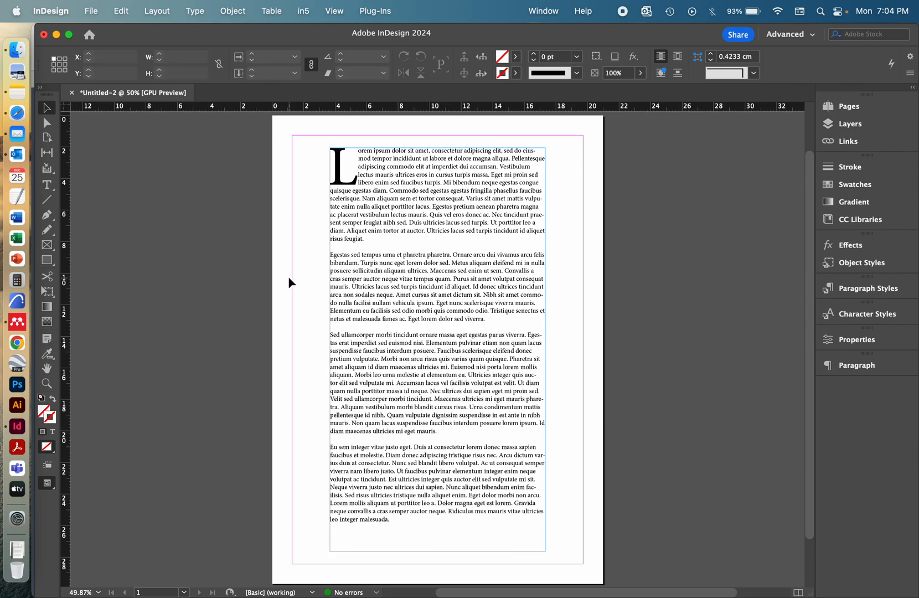
left_click(445, 375)
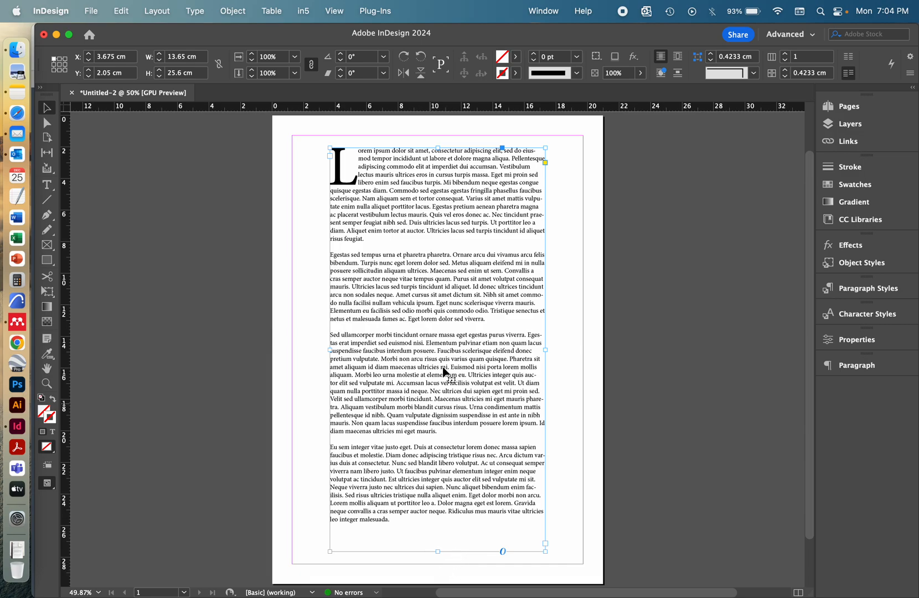
left_click_drag(438, 549, 441, 521)
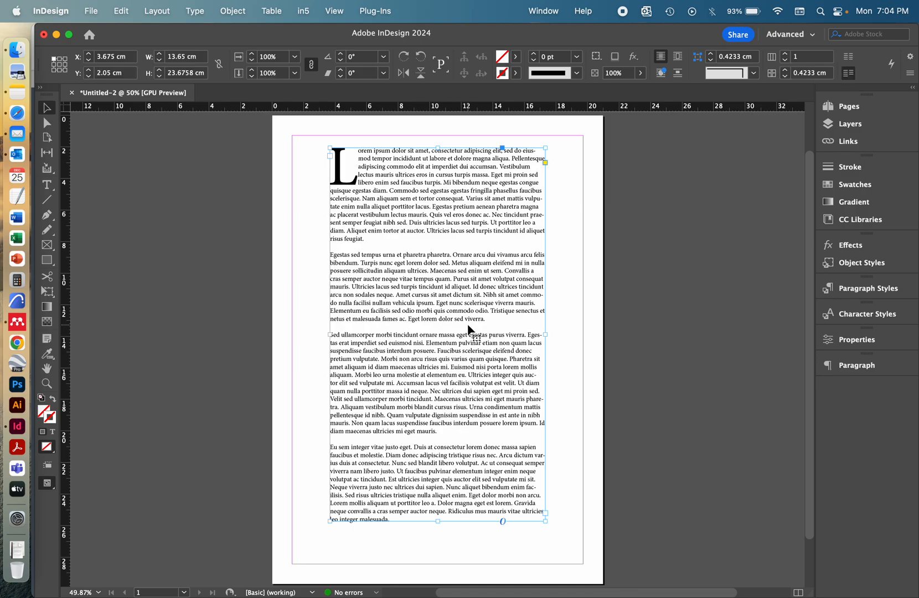
Select the second paragraph and show the Paragraph panel floating over the page.
triple_click(437, 287)
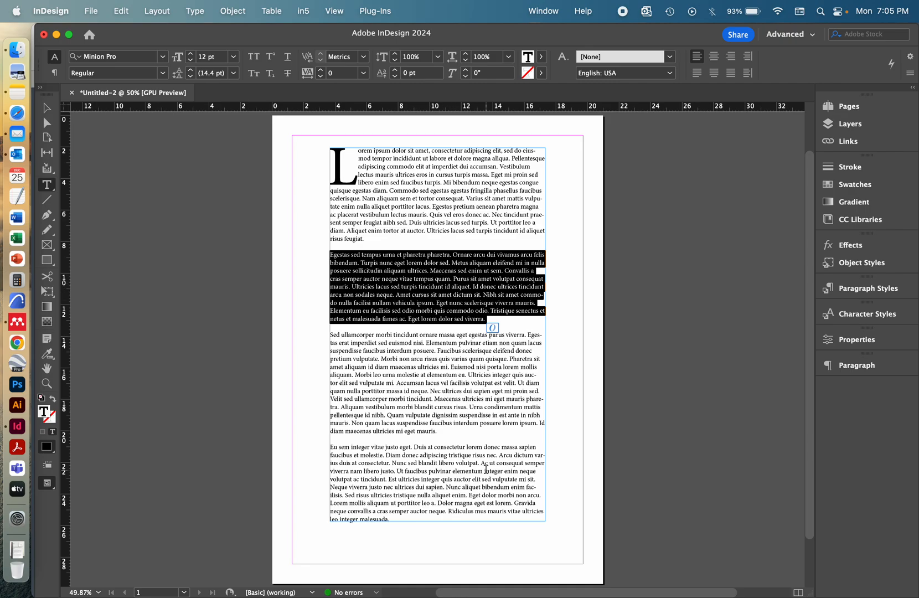
mouse_move(642, 438)
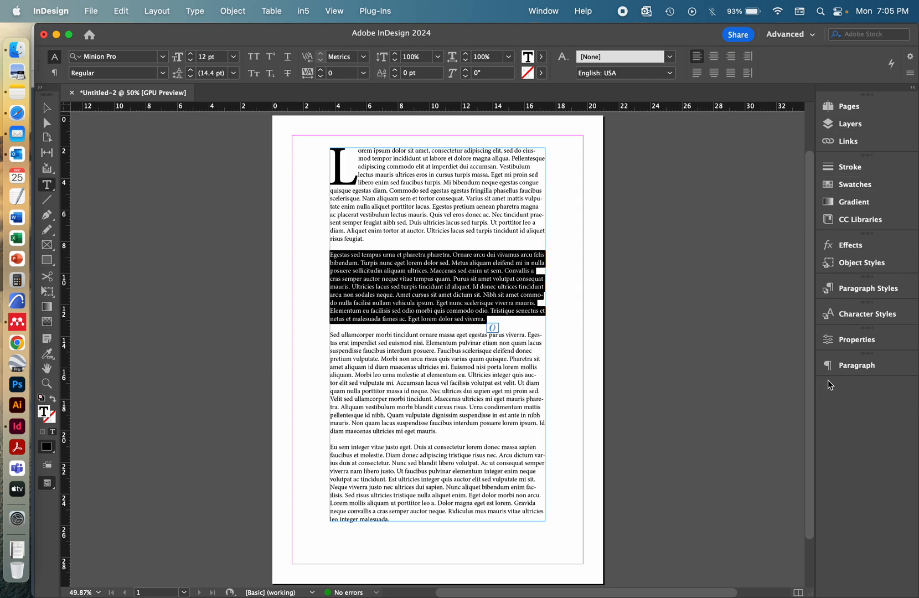
left_click(856, 365)
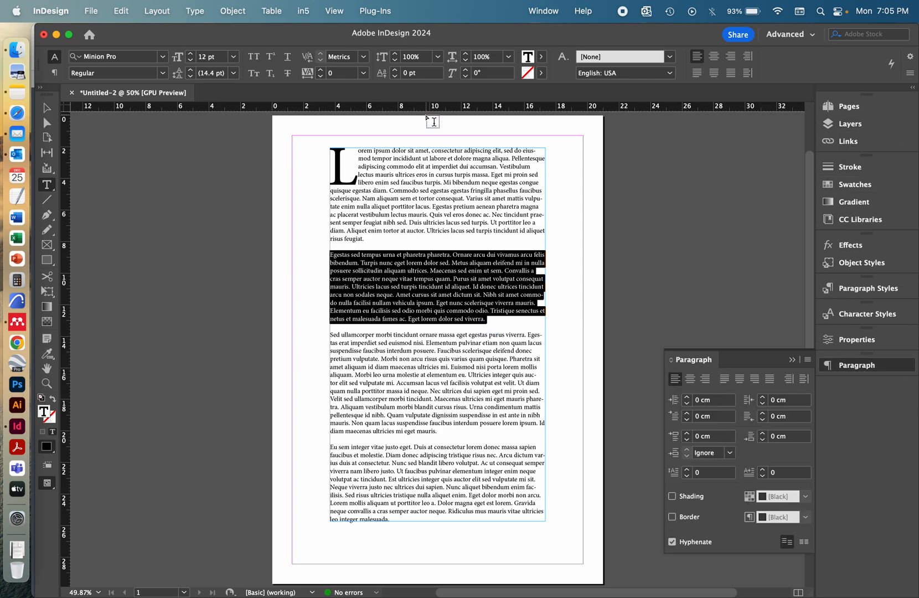
left_click(543, 11)
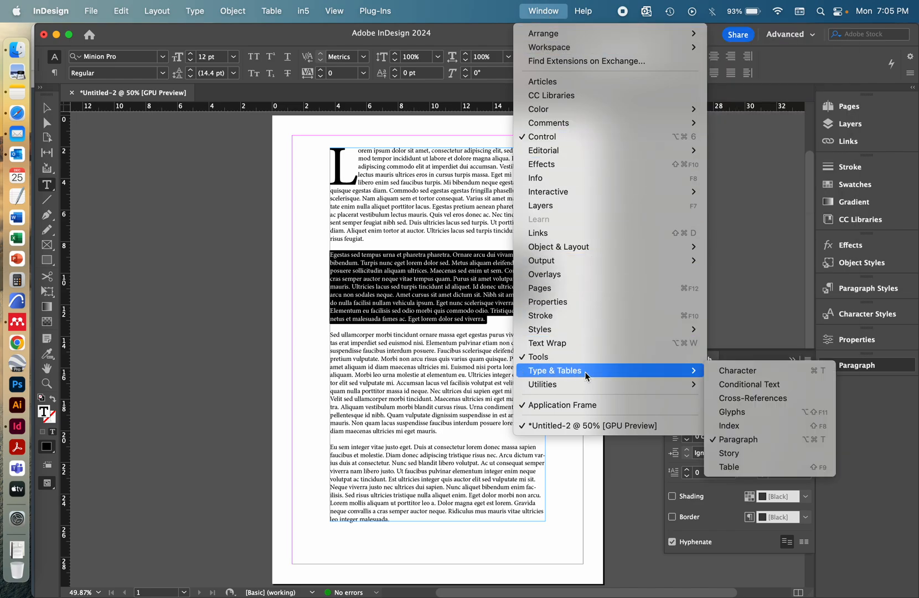
mouse_move(738, 439)
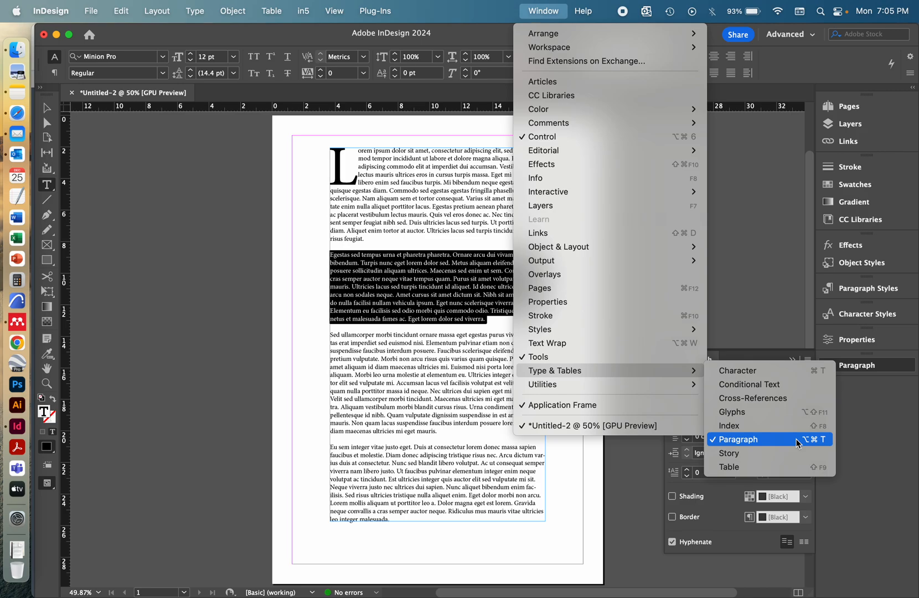
mouse_move(728, 453)
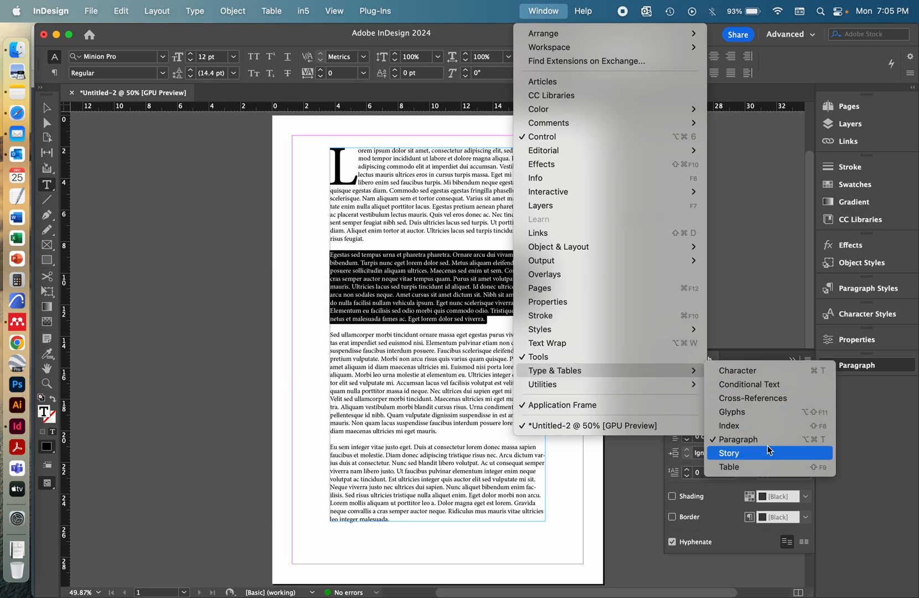
left_click(727, 453)
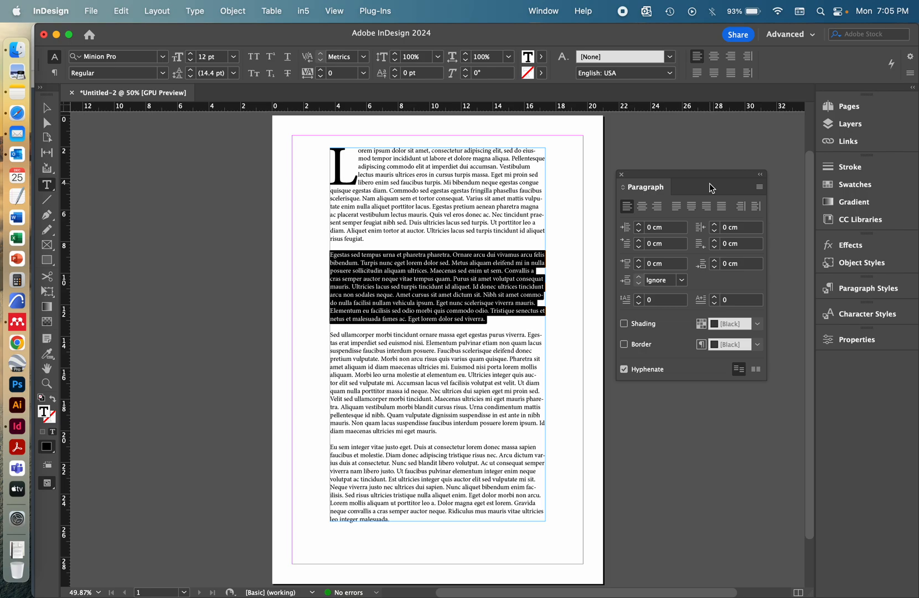
mouse_move(632, 304)
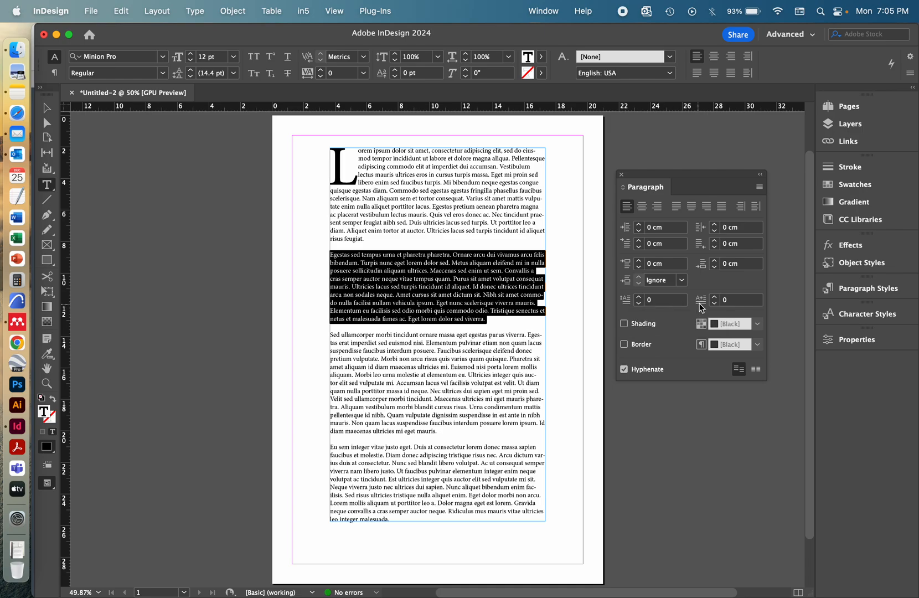
mouse_move(701, 306)
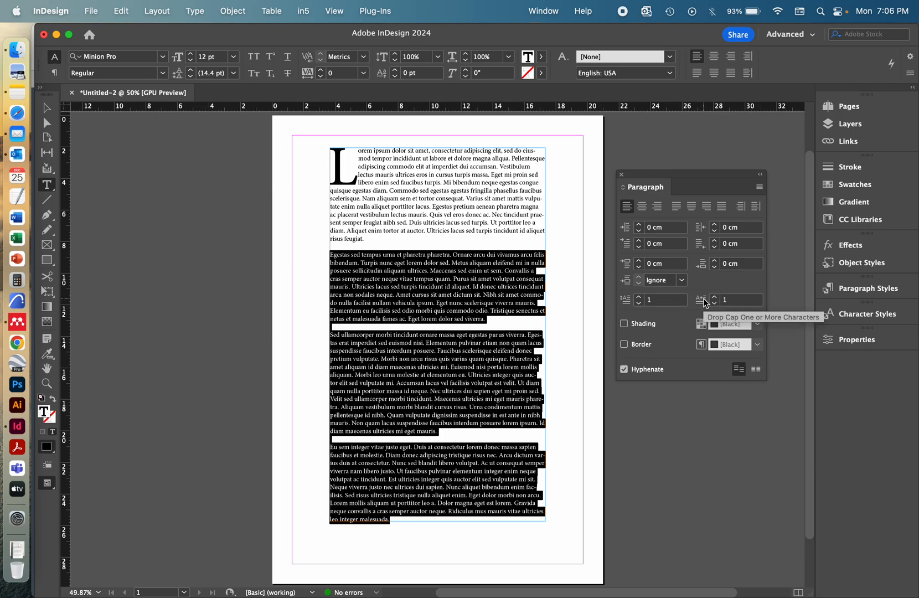
mouse_move(638, 300)
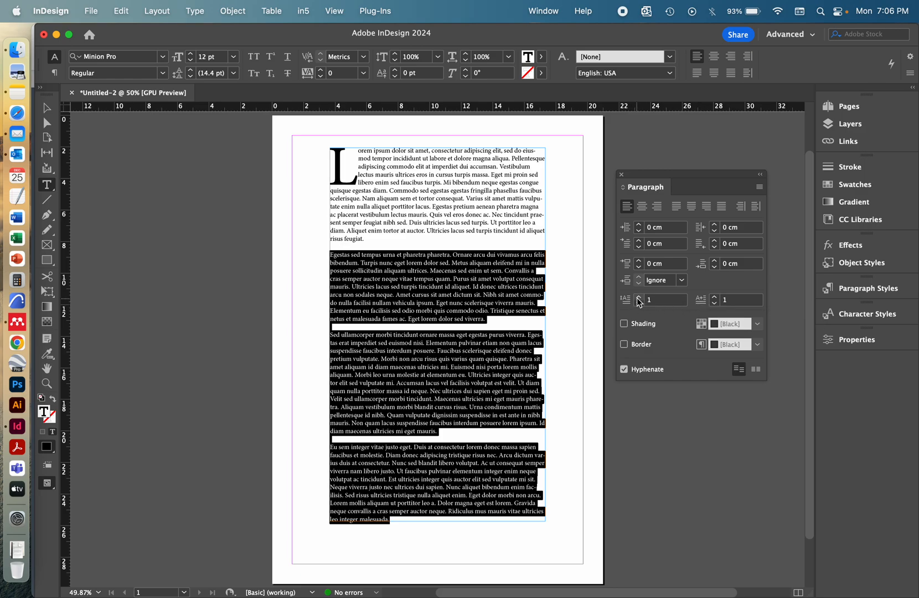
Set Drop Cap Number of Lines to 3 for the paragraphs, including the first paragraph.
type("4")
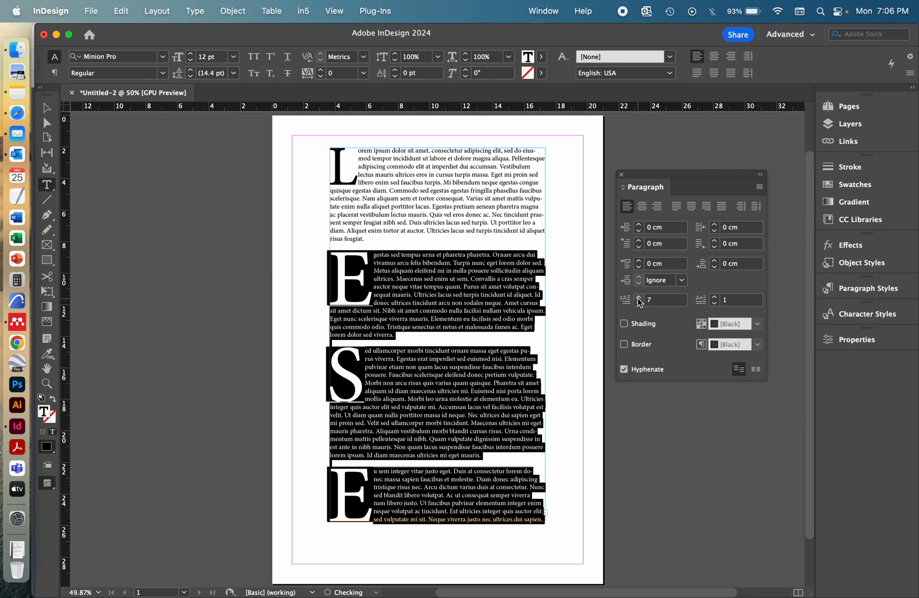
left_click(641, 296)
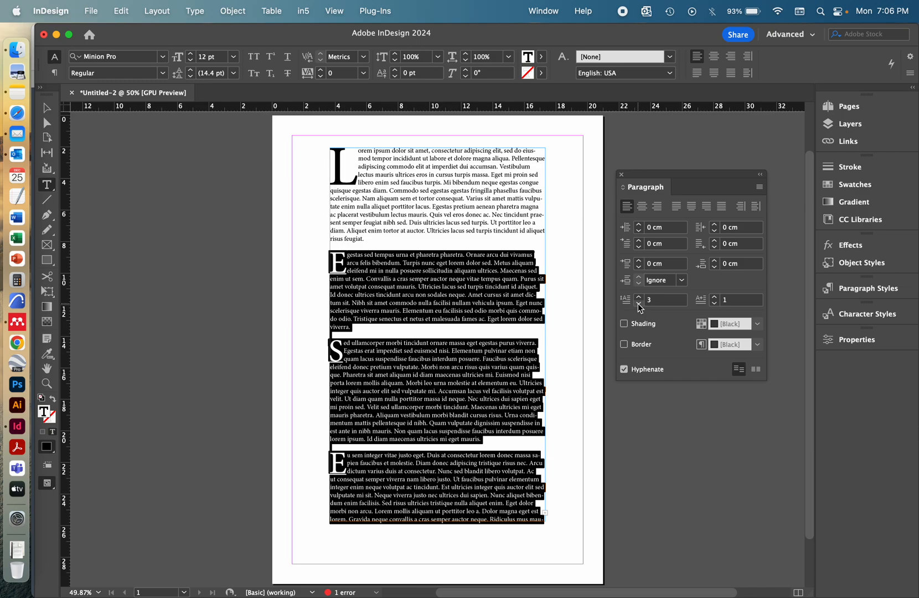
left_click(462, 287)
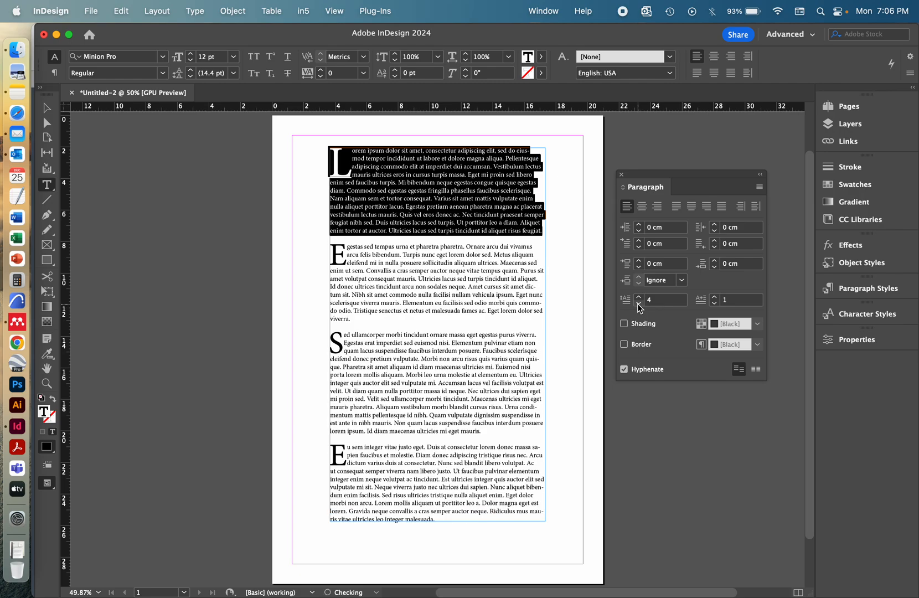
left_click(638, 303)
type("as<a")
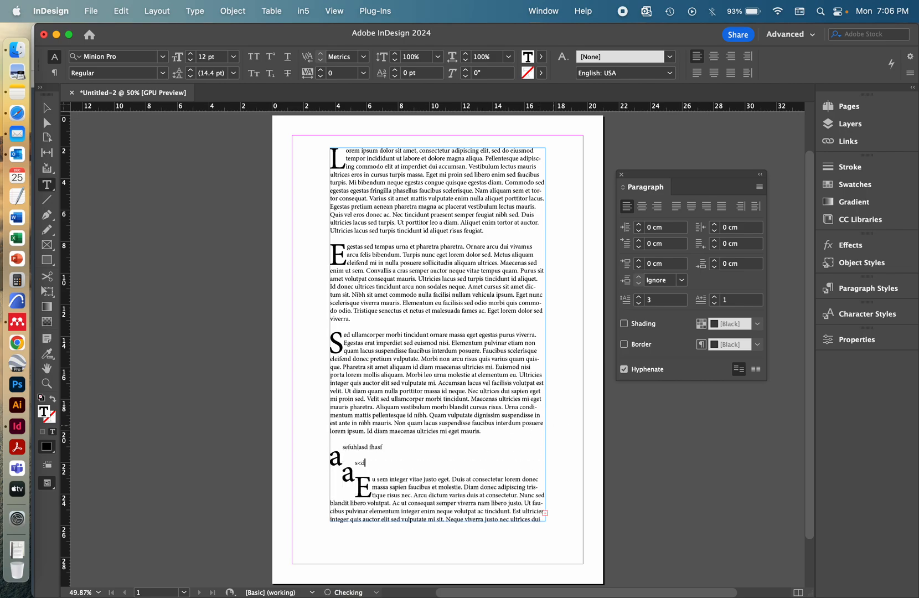
Clear the drop cap from the stray 'fjkblasdf' lines and remove them, leaving four clean paragraphs.
type("fjkblasdf")
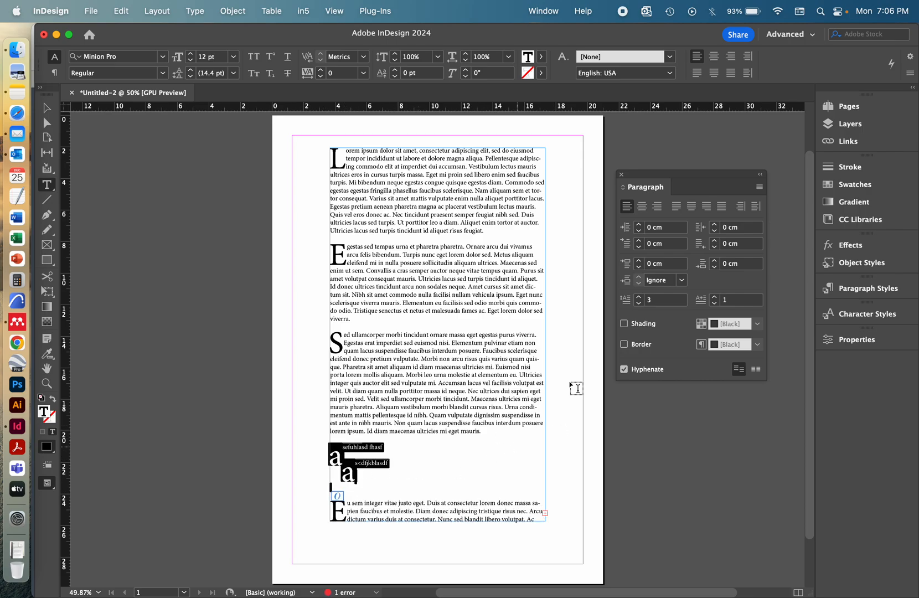
left_click(638, 304)
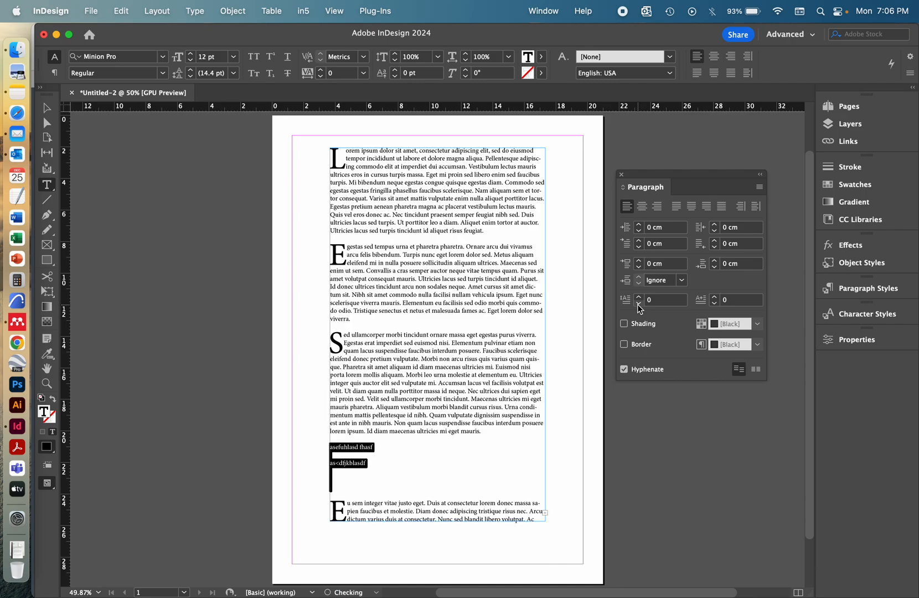
left_click(398, 446)
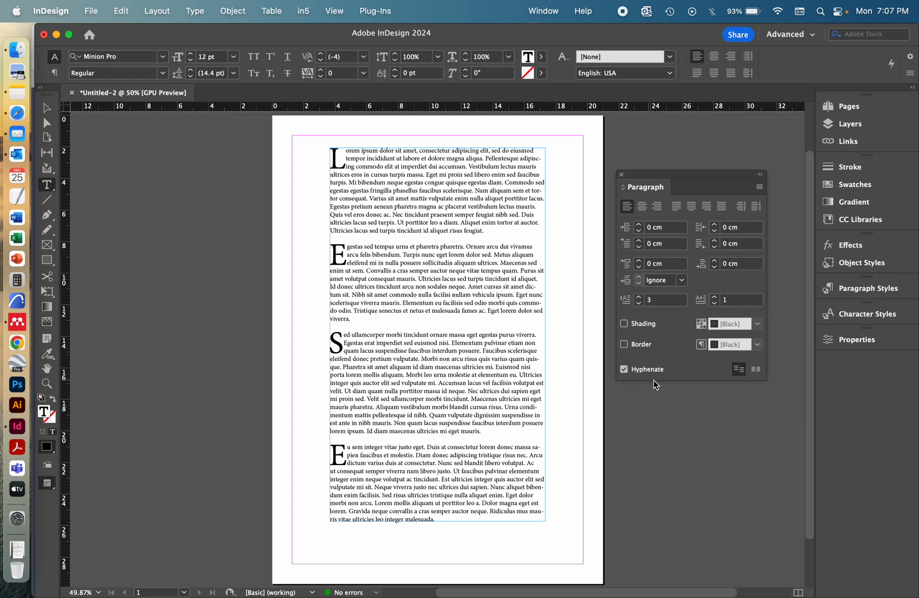
Select the story text and uncheck Hyphenate so all four paragraphs reflow unhyphenated.
double_click(530, 302)
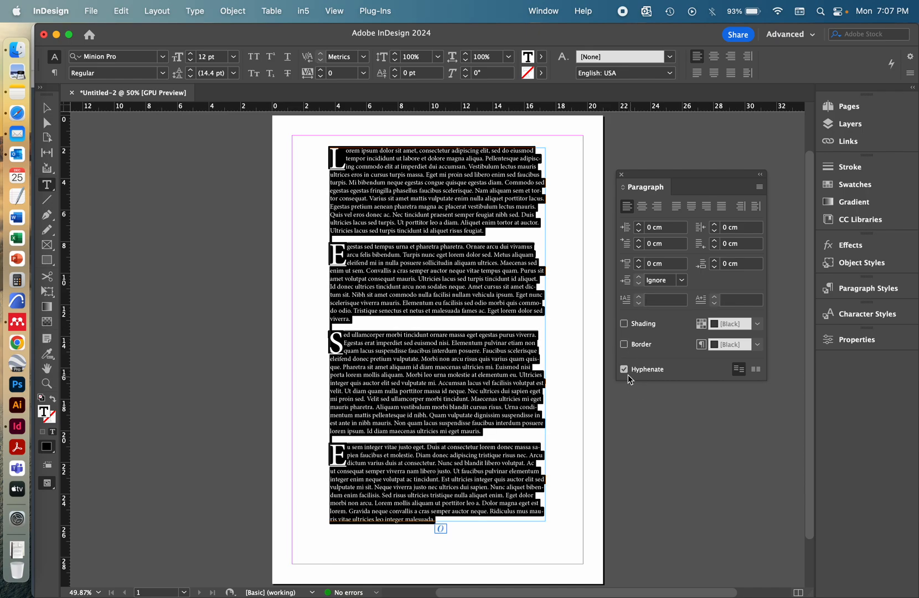
left_click(624, 369)
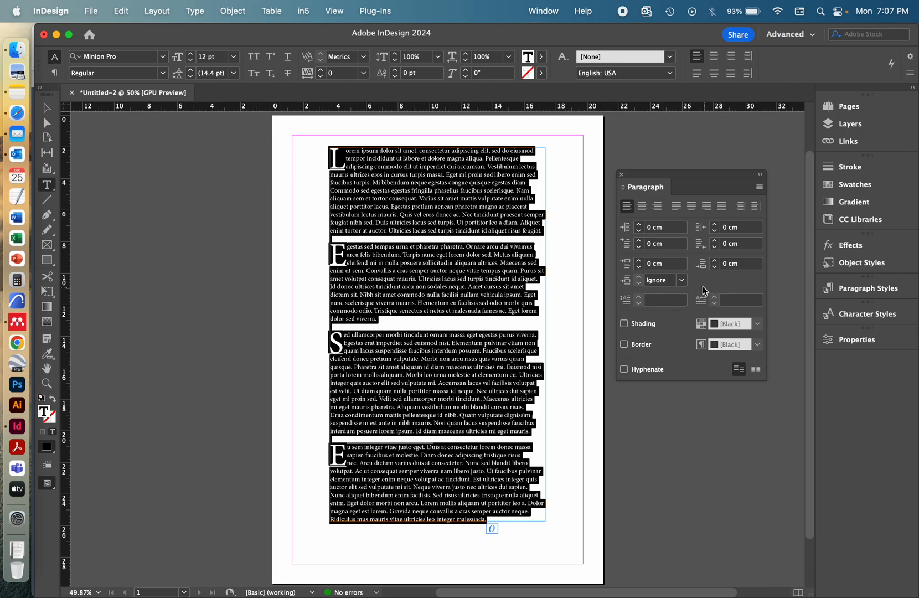
Enter 3 in the Drop Cap Number of Lines field, leaving one overset-text error.
left_click(661, 300)
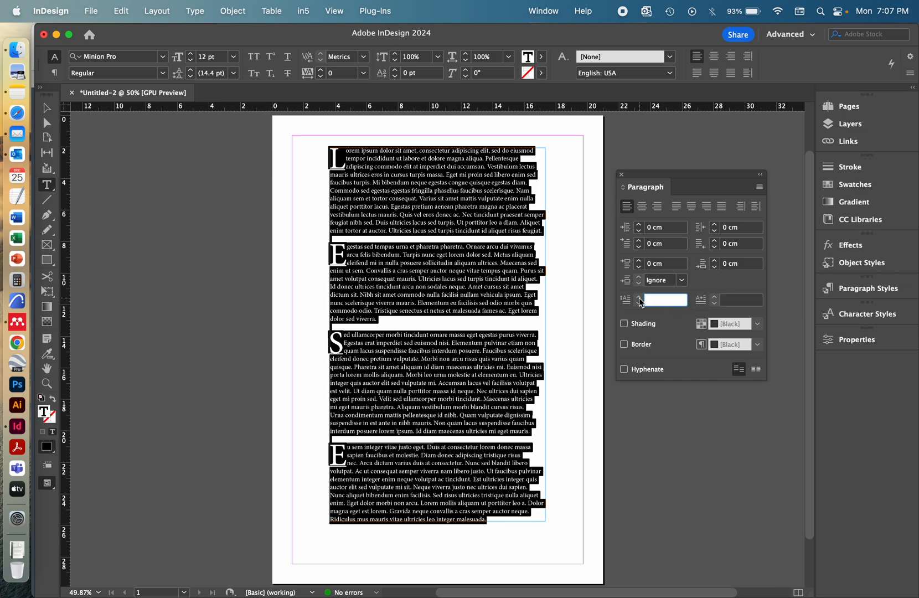
type("3")
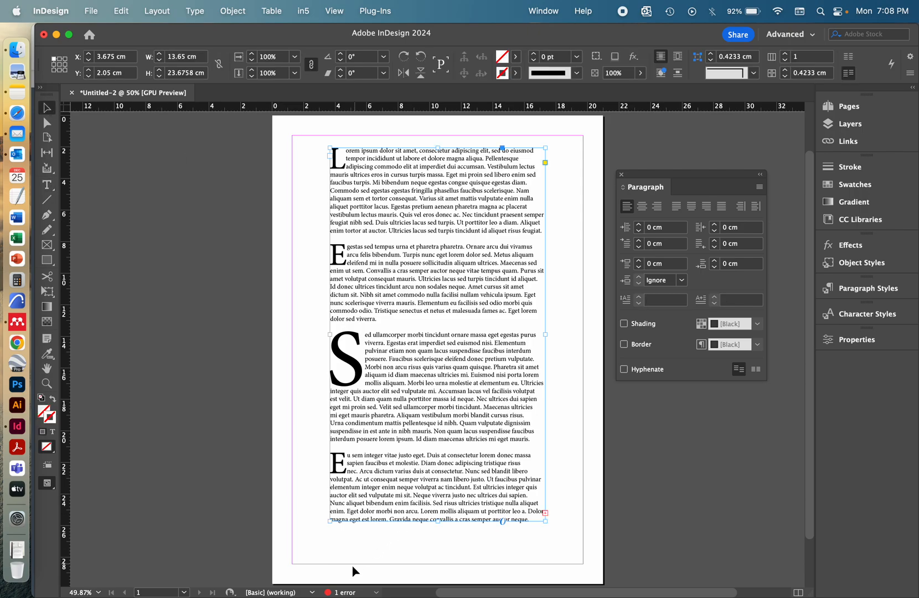
mouse_move(317, 589)
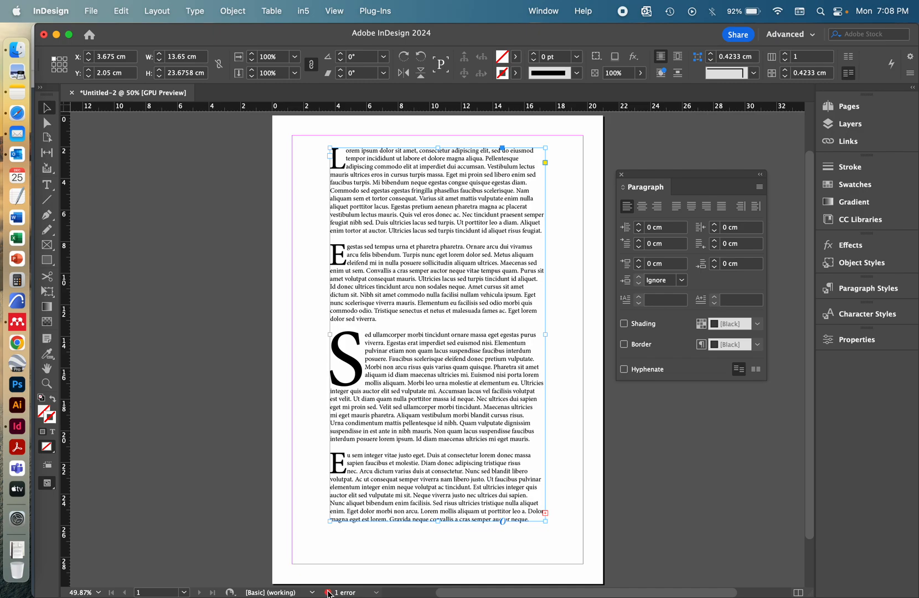
left_click(344, 593)
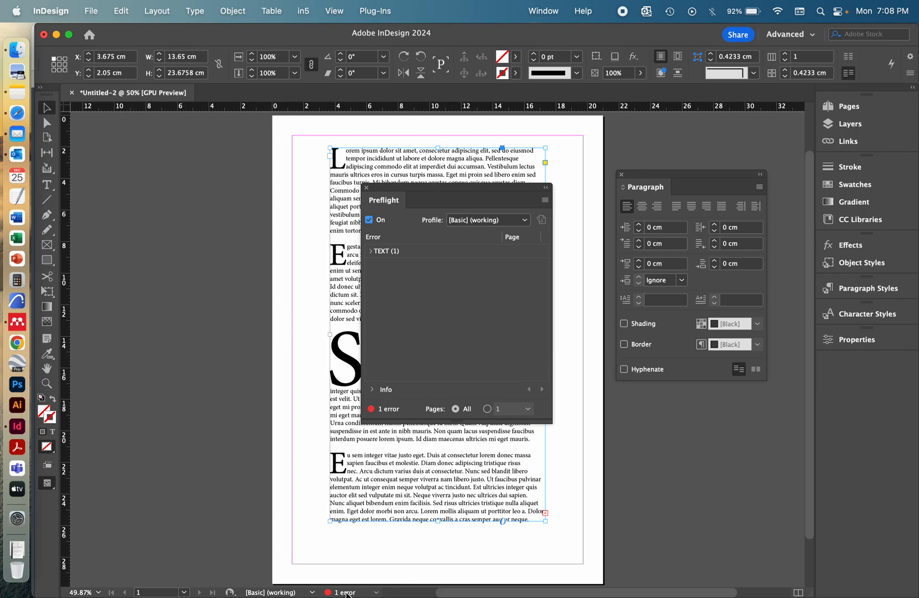
mouse_move(482, 320)
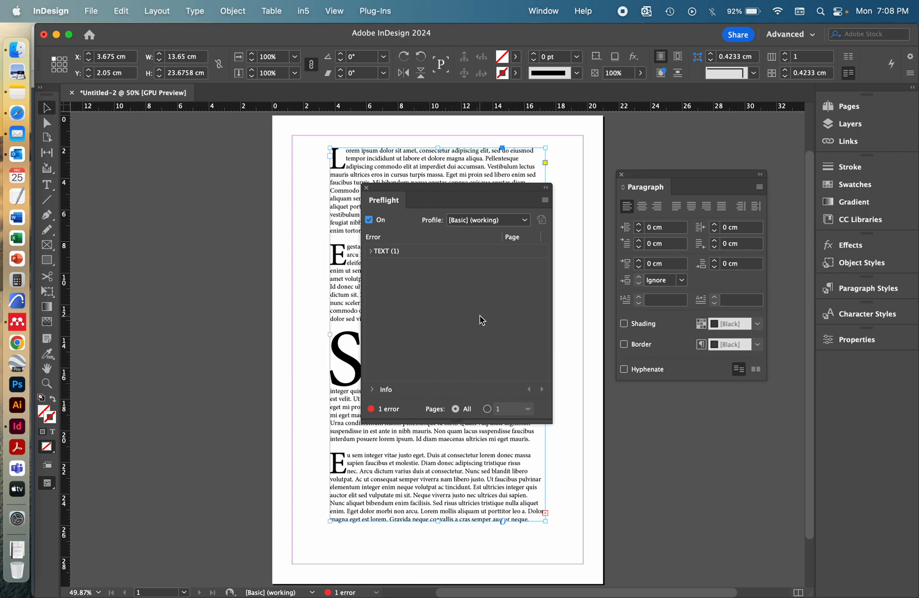
left_click(372, 251)
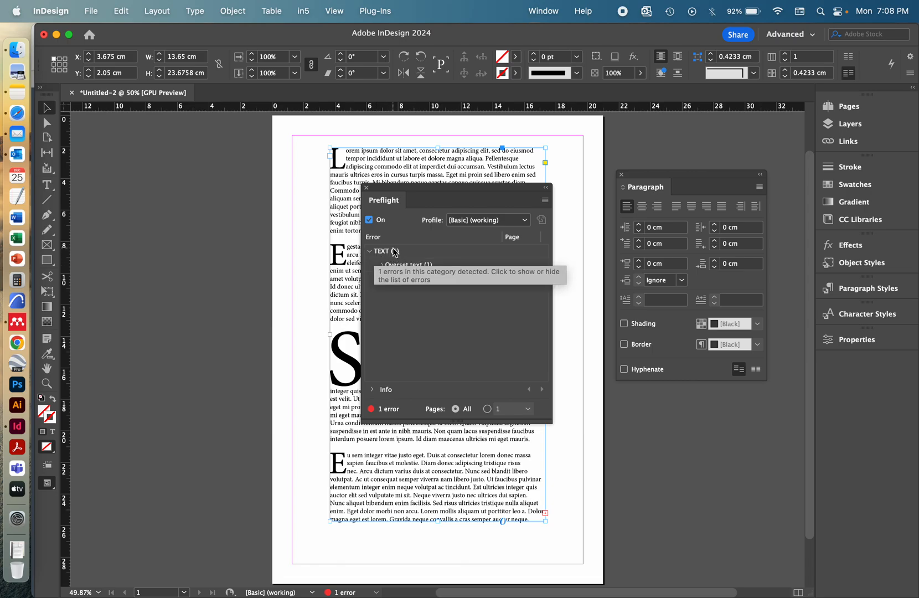
left_click(381, 265)
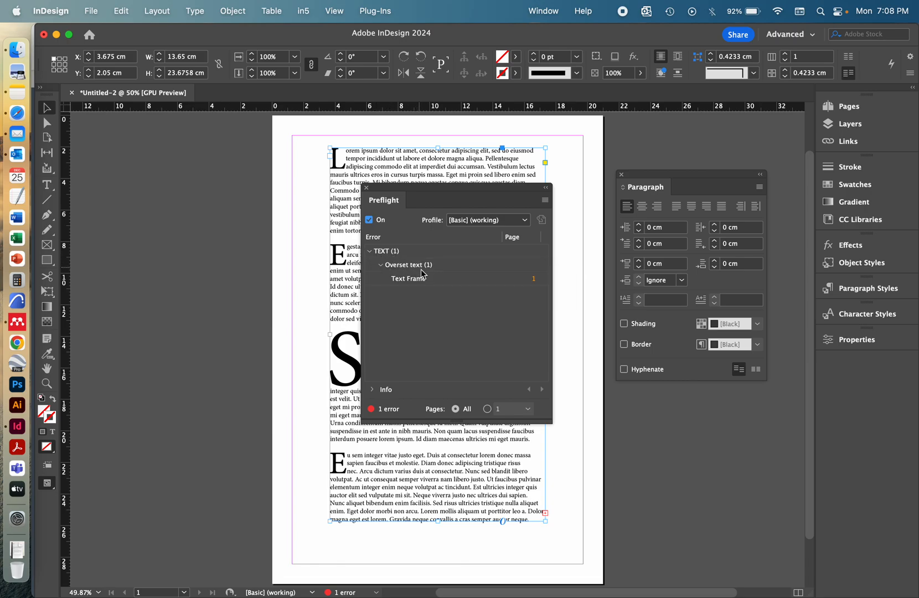
left_click(408, 278)
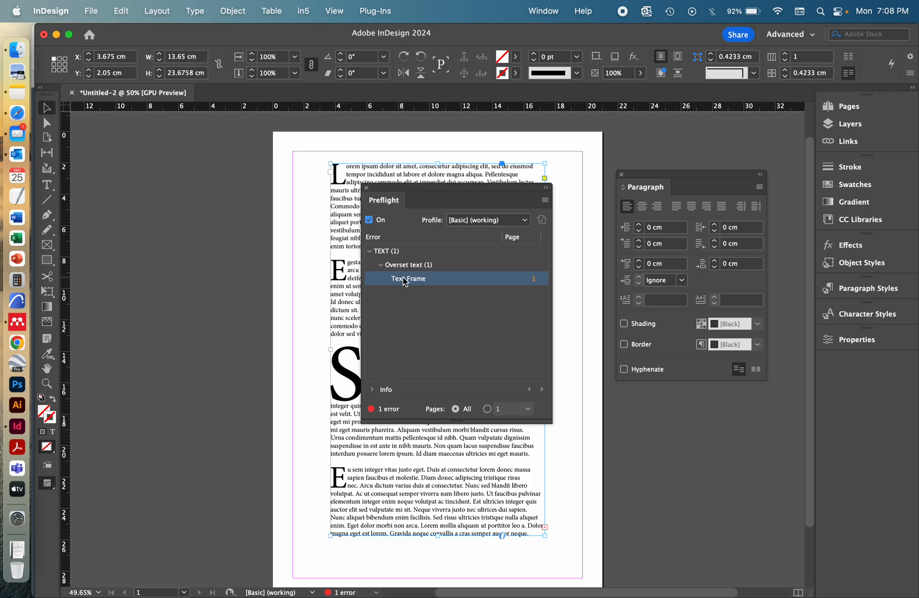
left_click(367, 188)
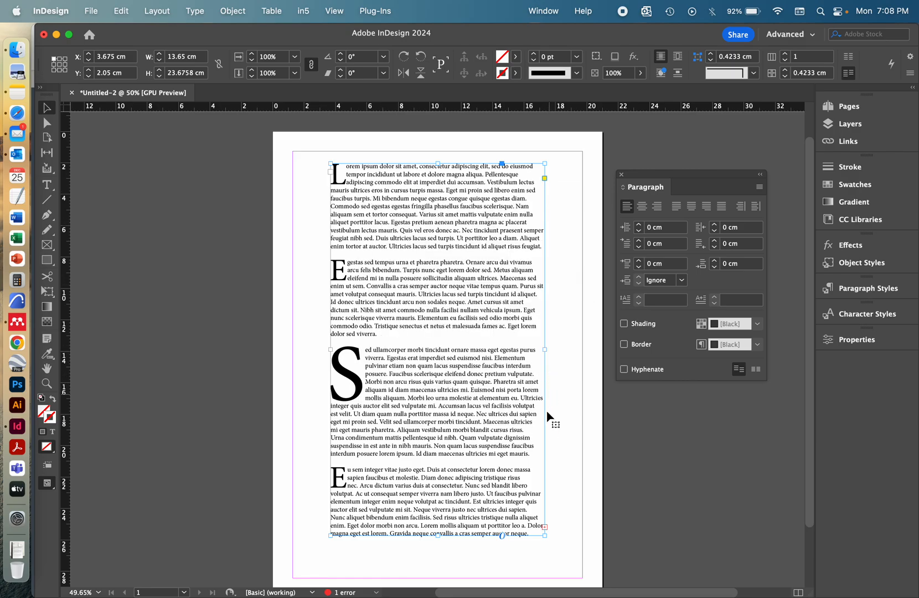
Close the preflight report and deselect the frame, now extended to about 24.18 cm with no errors.
left_click(623, 369)
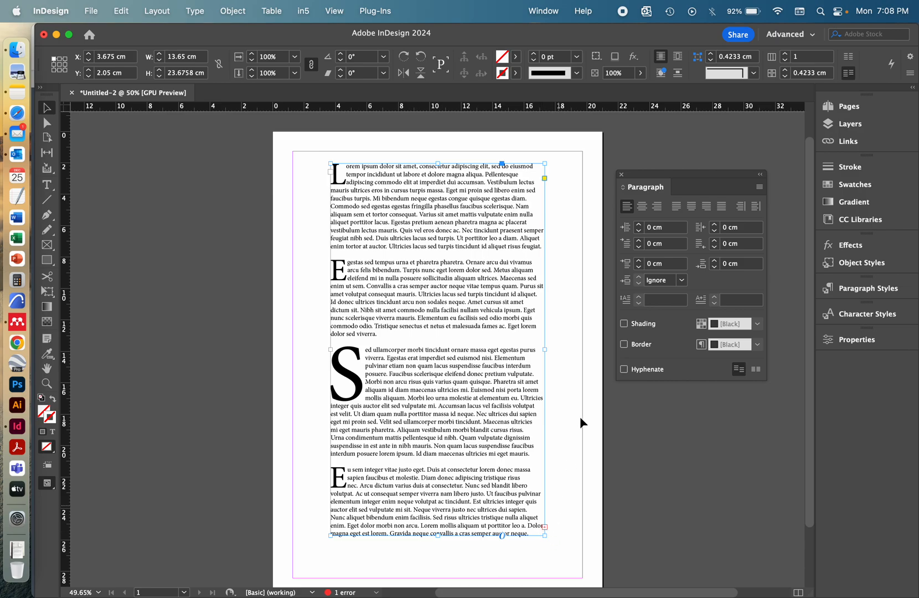
mouse_move(563, 486)
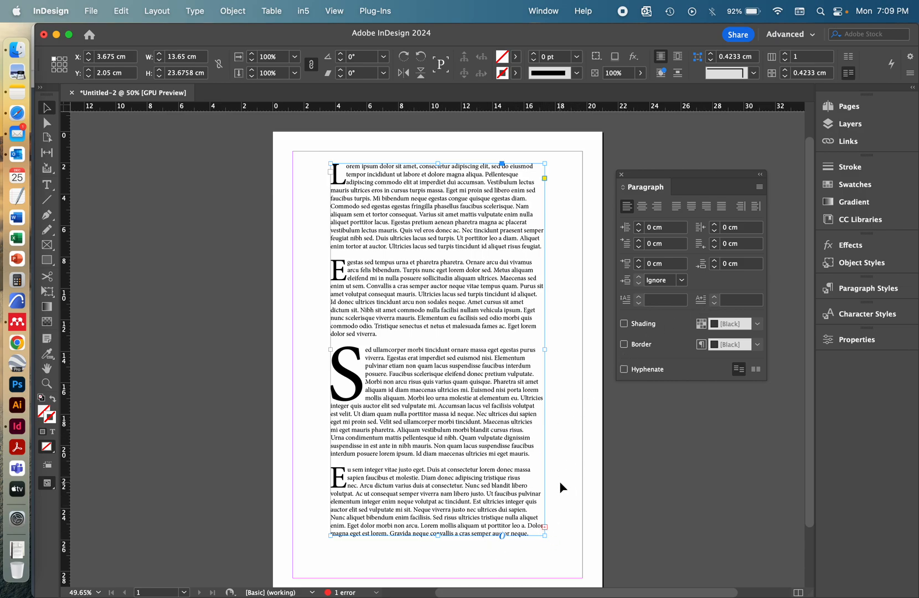
mouse_move(452, 480)
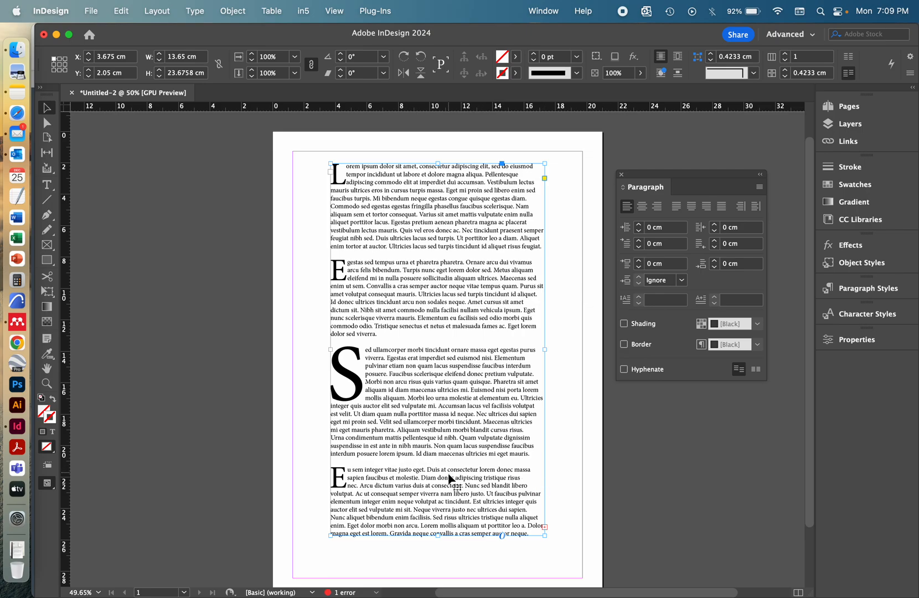
mouse_move(515, 440)
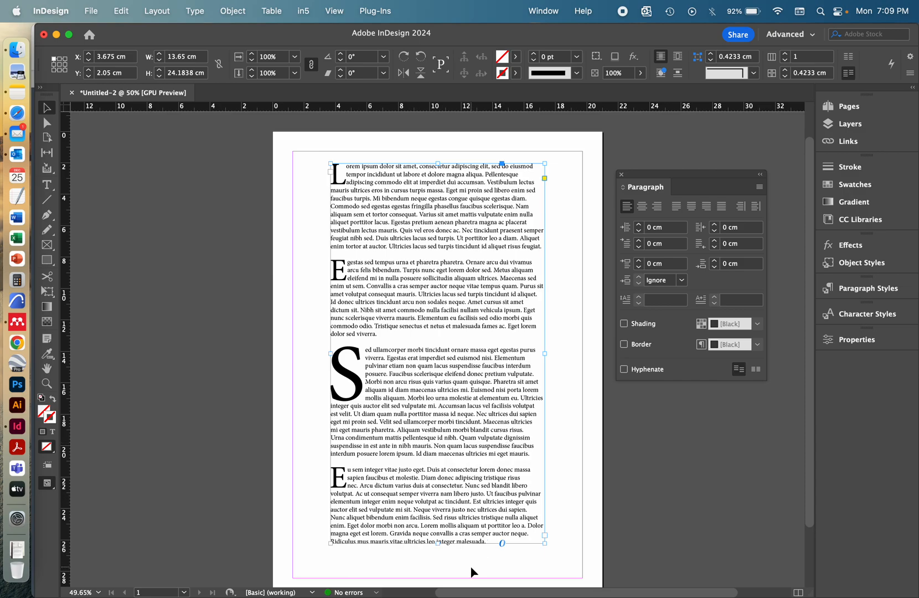
left_click(624, 369)
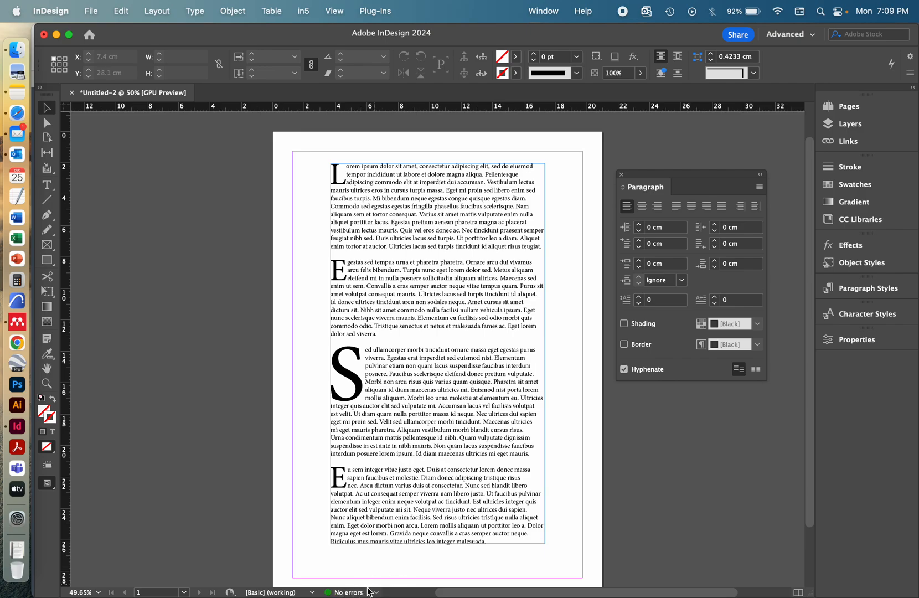
left_click(349, 593)
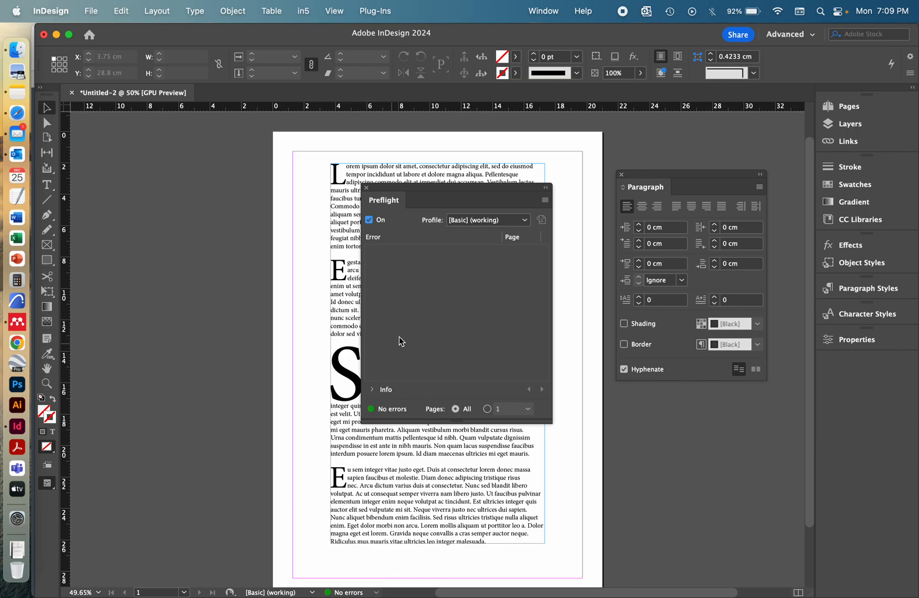
mouse_move(441, 311)
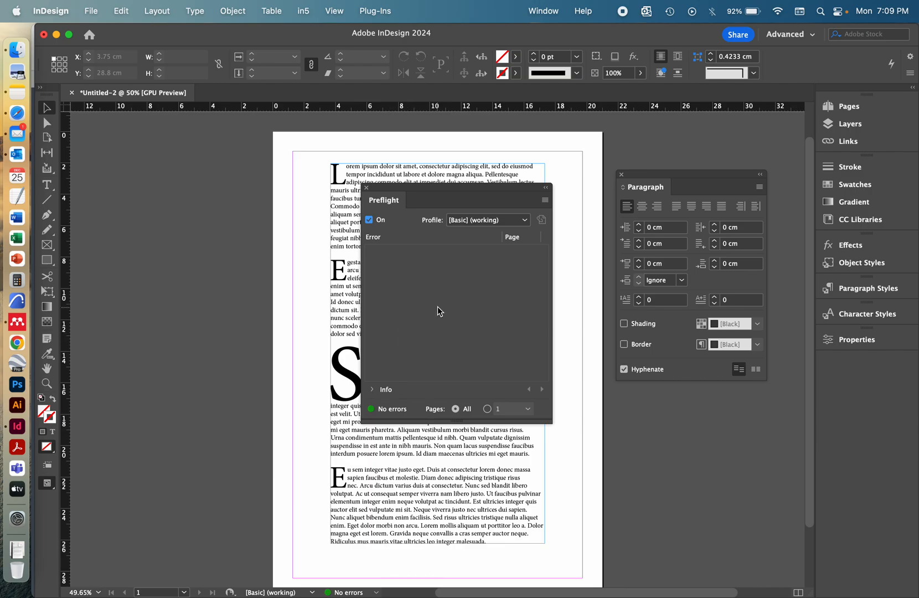
mouse_move(432, 190)
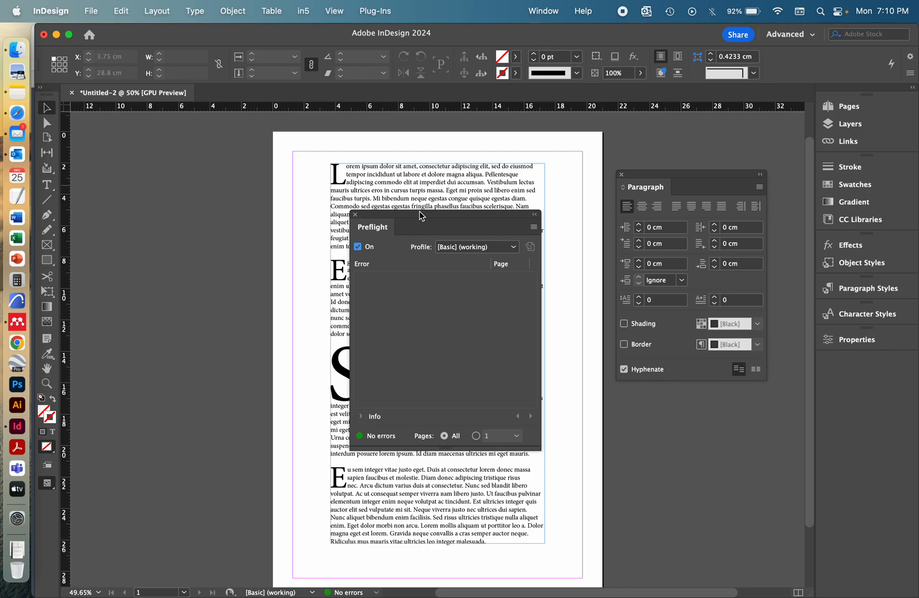
left_click(354, 215)
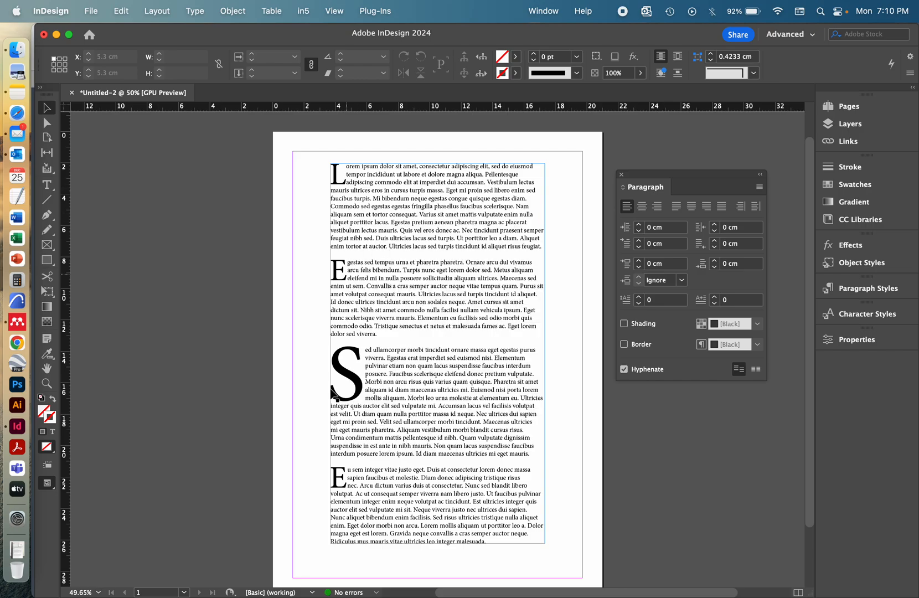